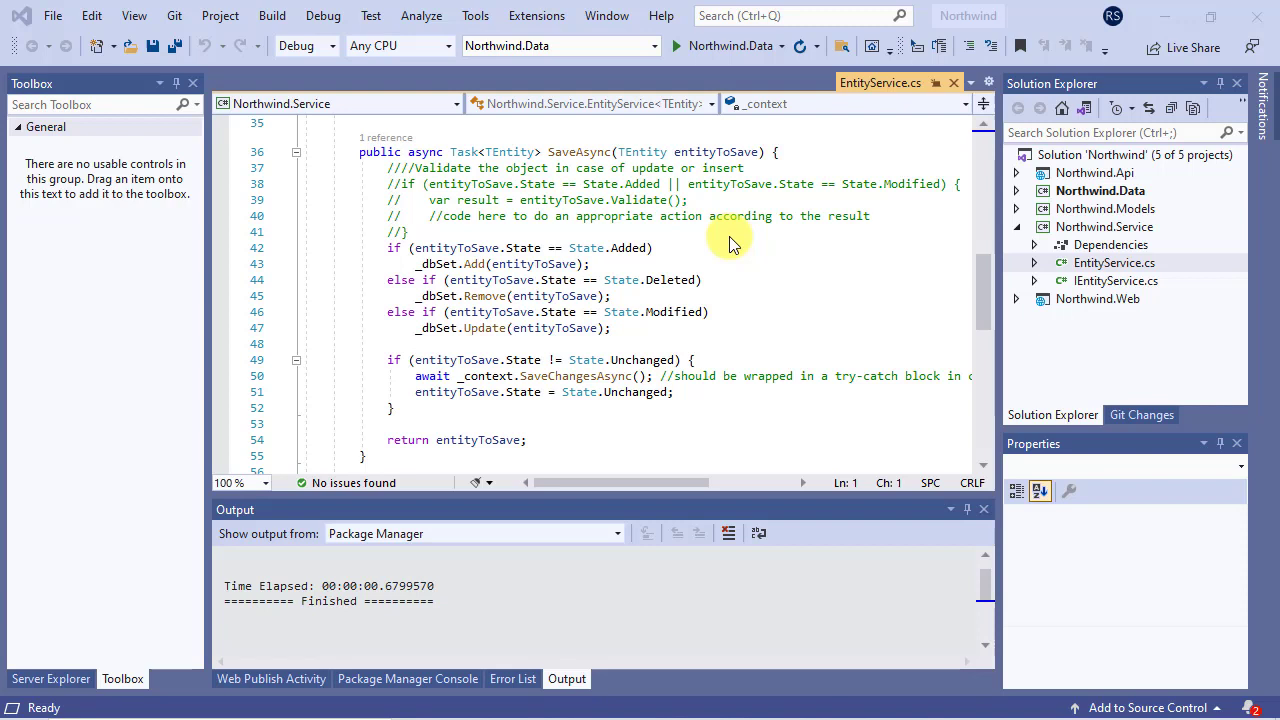
pyautogui.moveTo(730, 197)
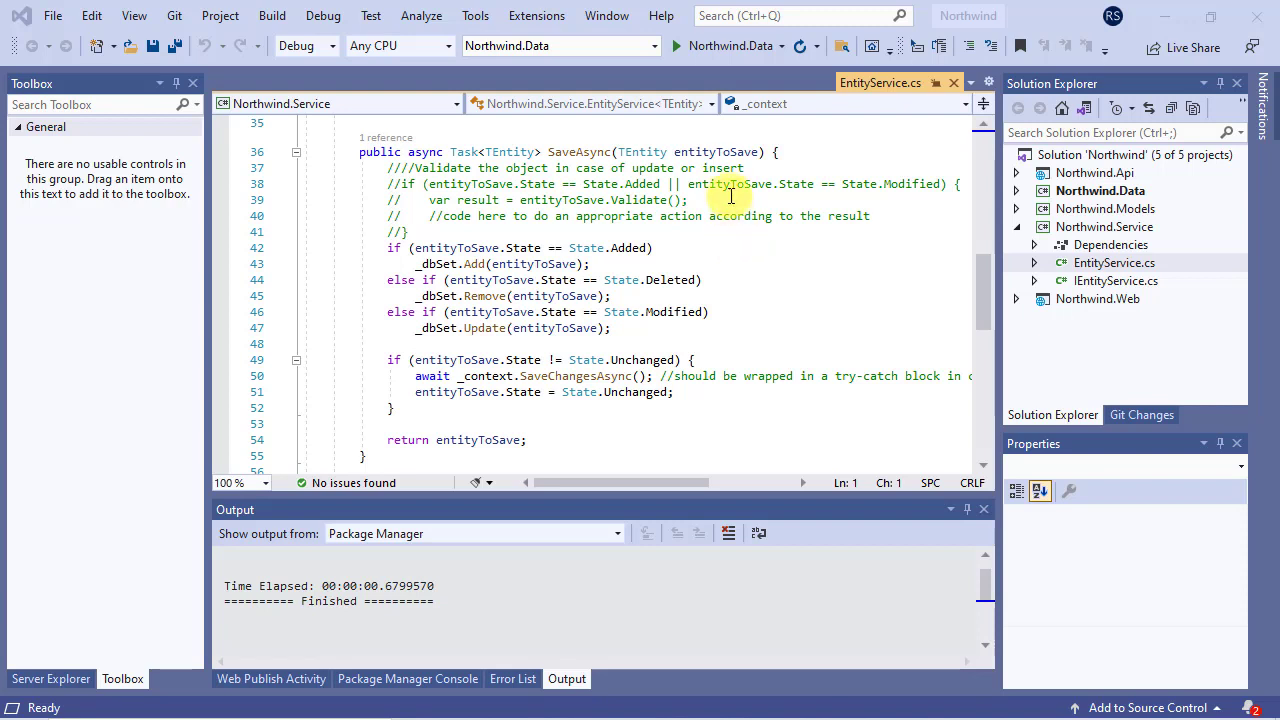
pyautogui.moveTo(691, 151)
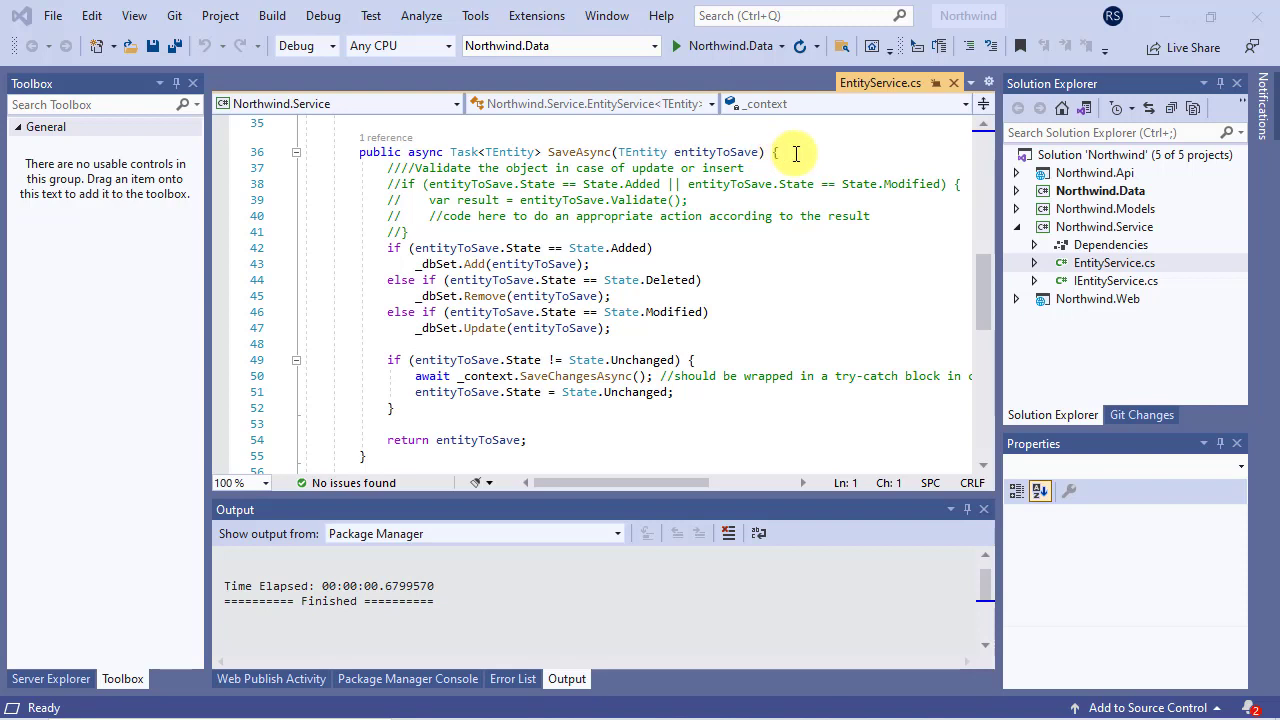
# Insert a new empty line at the top of the SaveAsync method body in EntityService.cs
pyautogui.click(775, 152)
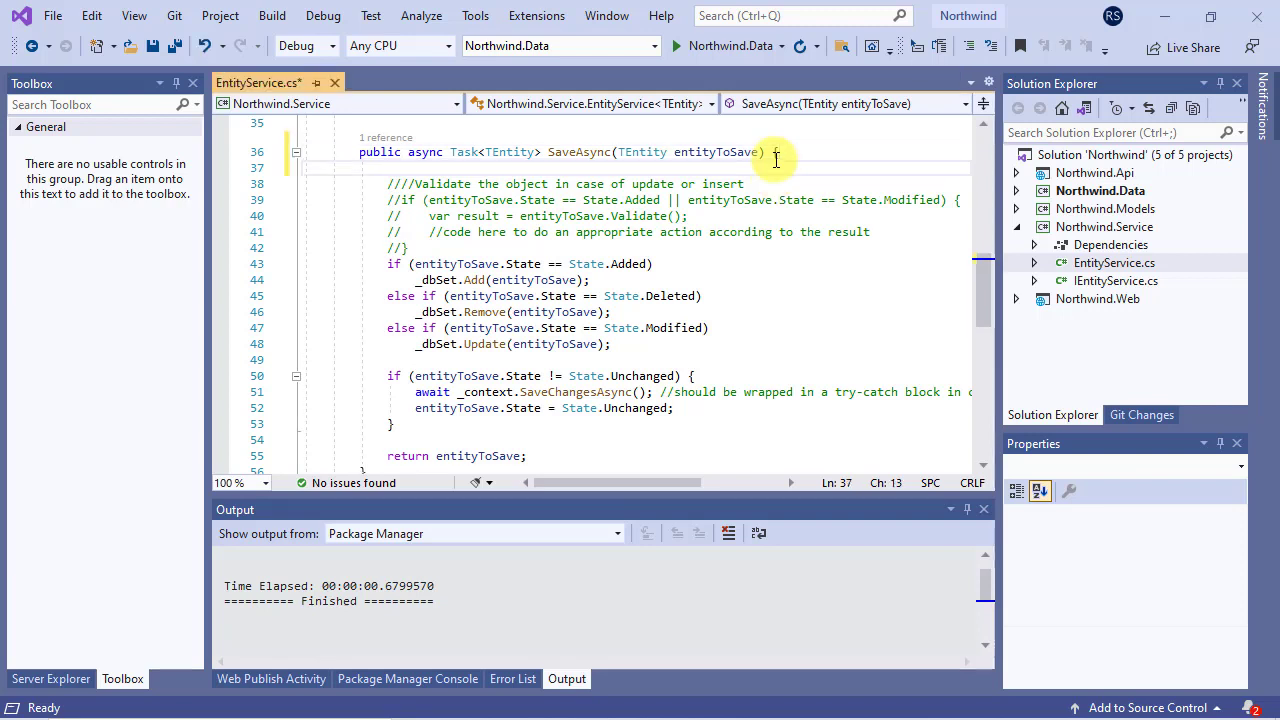
# Declare int numOfEntriesWritten = 0, assign it from await _context.SaveChangesAsync(), and return it
pyautogui.write('int numOfEntrie')
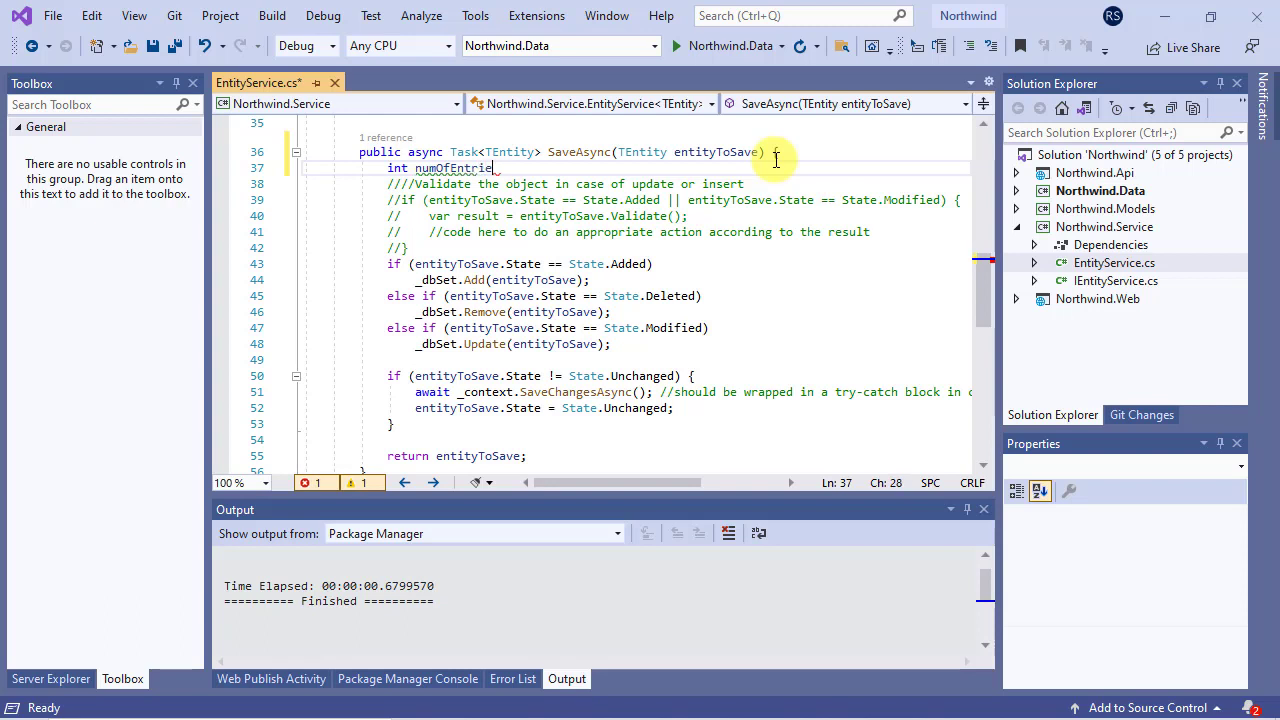
pyautogui.write('sWritten')
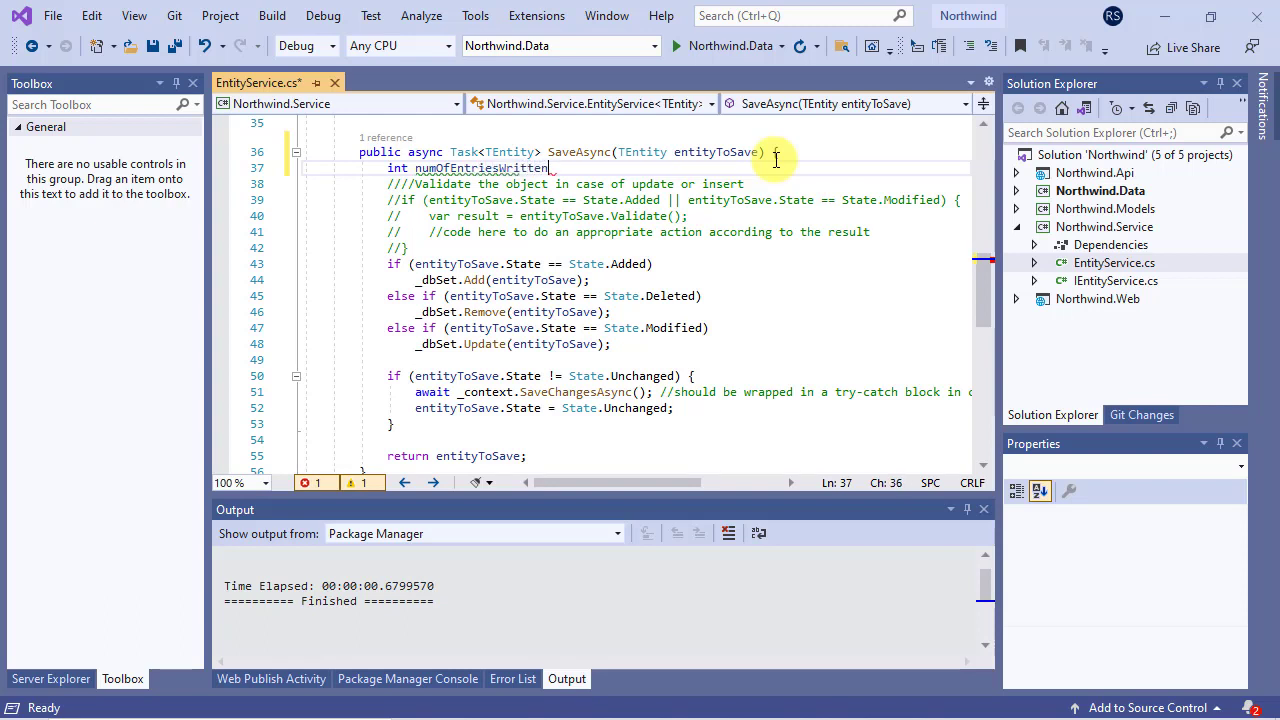
pyautogui.write('= 0;')
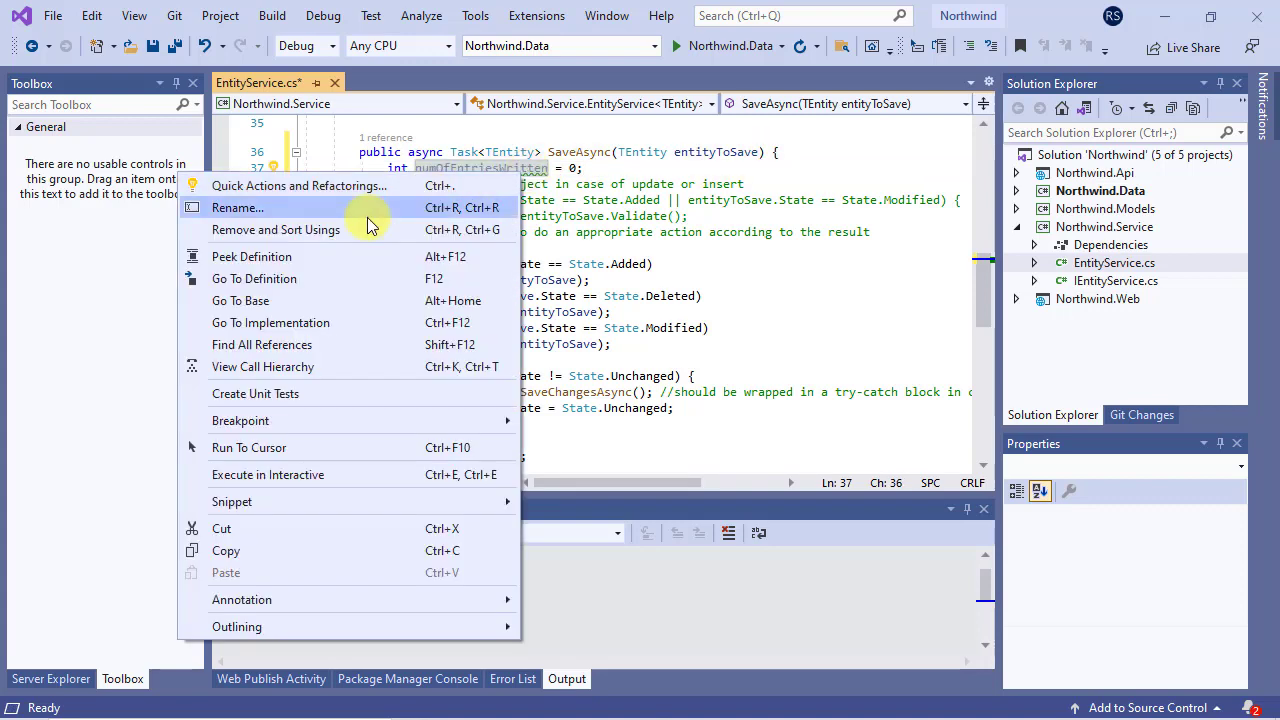
pyautogui.click(237, 207)
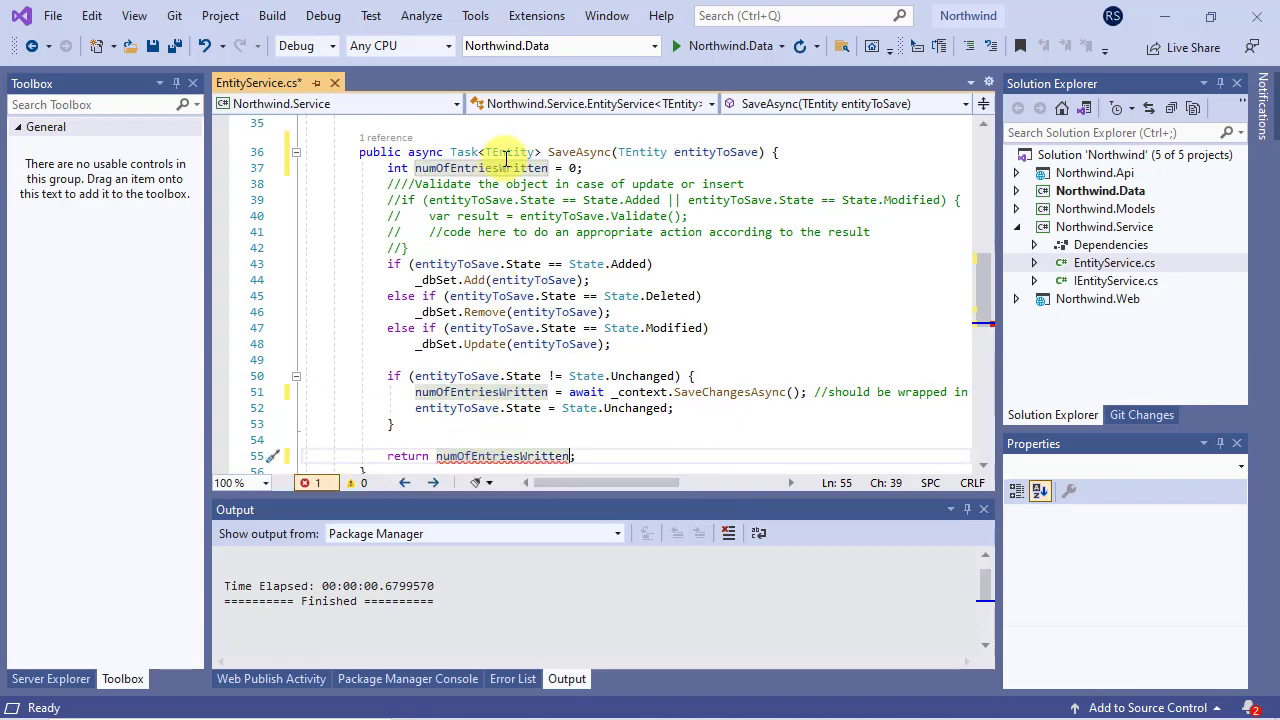
# Replace TEntity with int in SaveAsync's Task<TEntity> return type
pyautogui.click(495, 152)
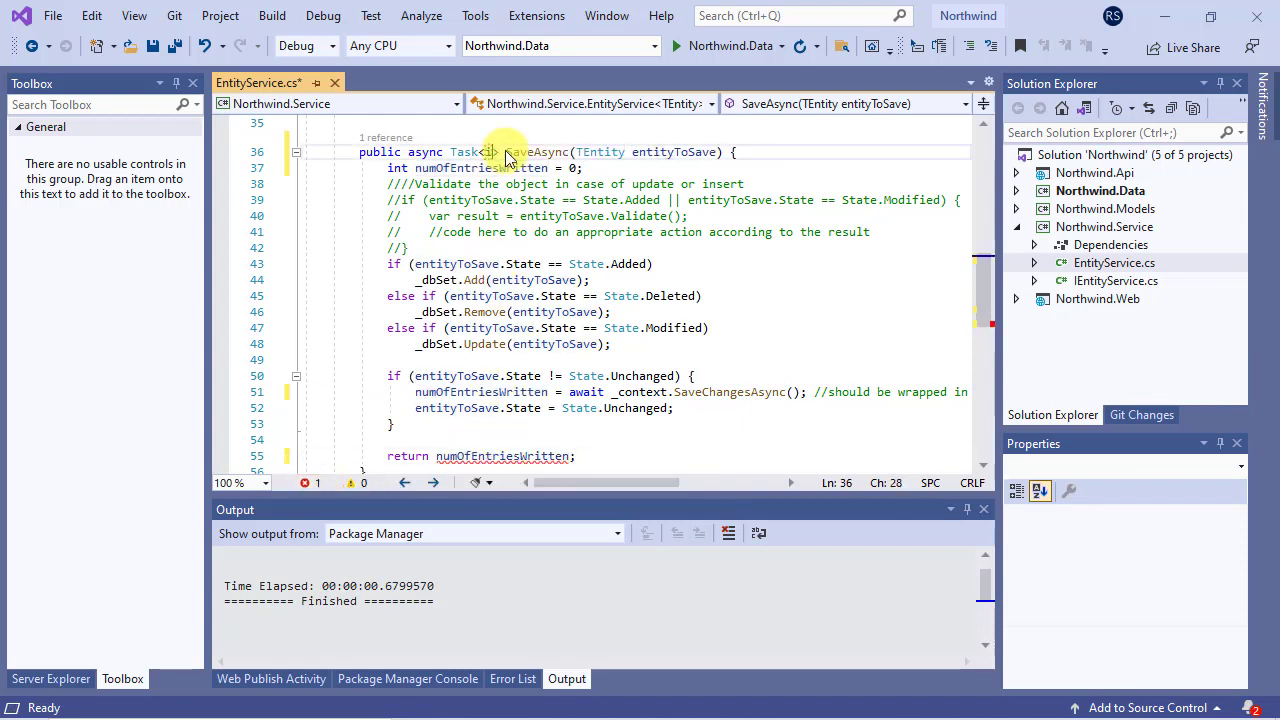
pyautogui.write('int')
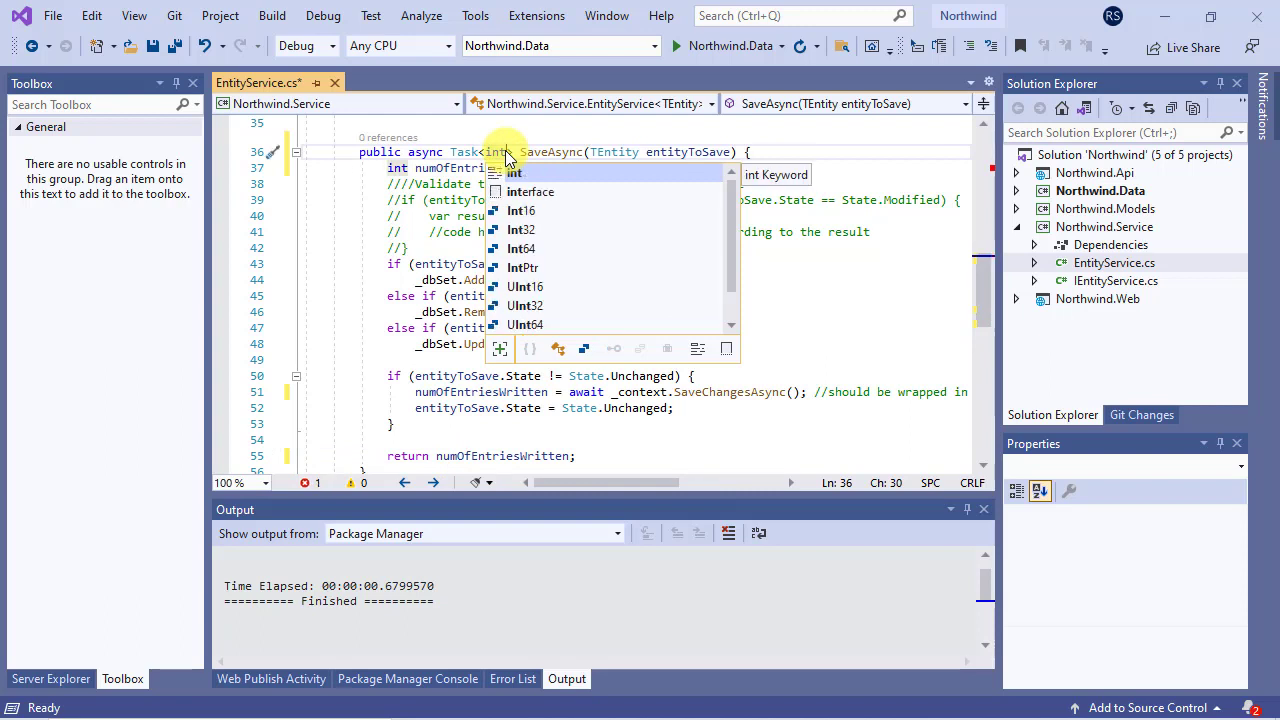
pyautogui.moveTo(625, 151)
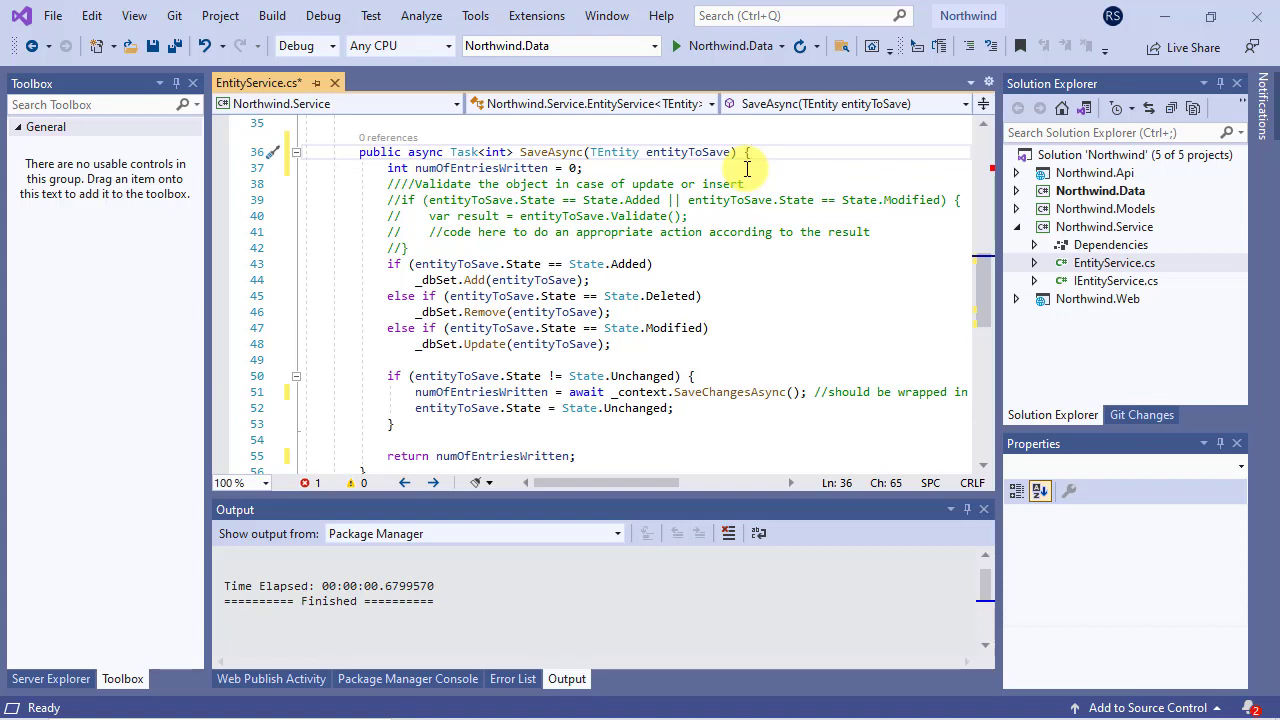
# Make IEntityService's SaveAsync return Task<int>, save all files, and rebuild Northwind.Service
pyautogui.click(1106, 280)
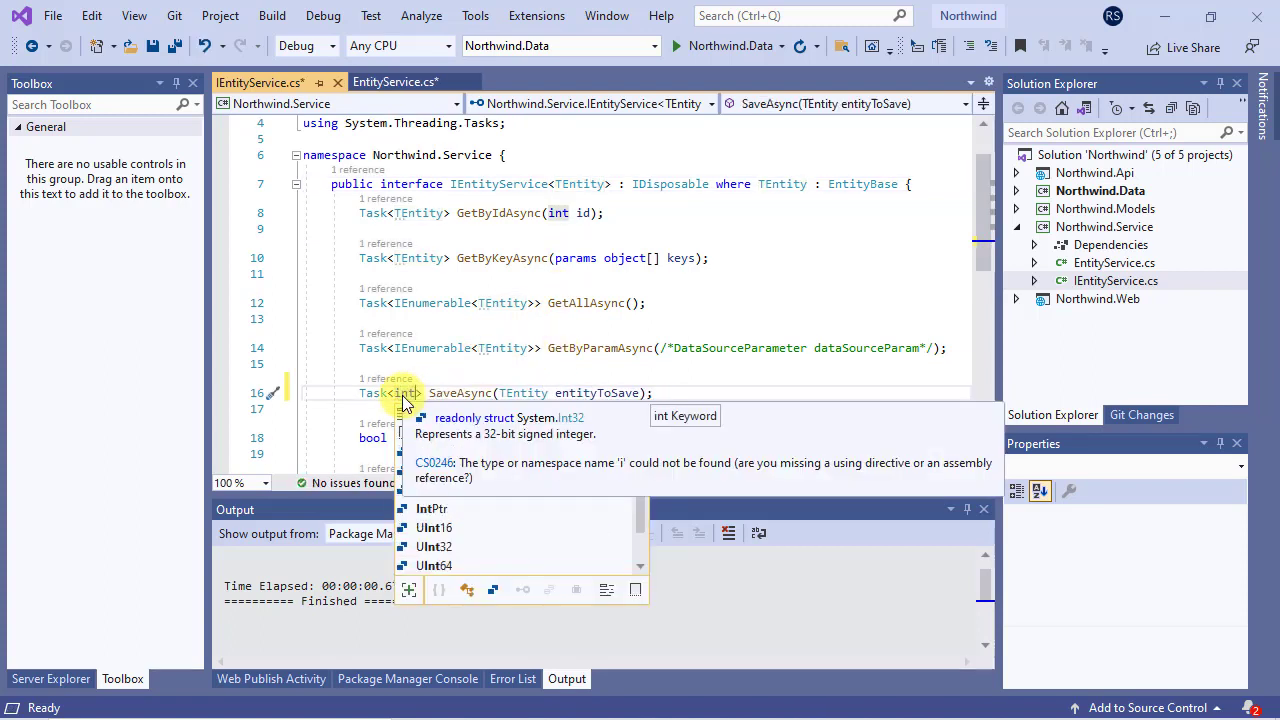
pyautogui.click(152, 46)
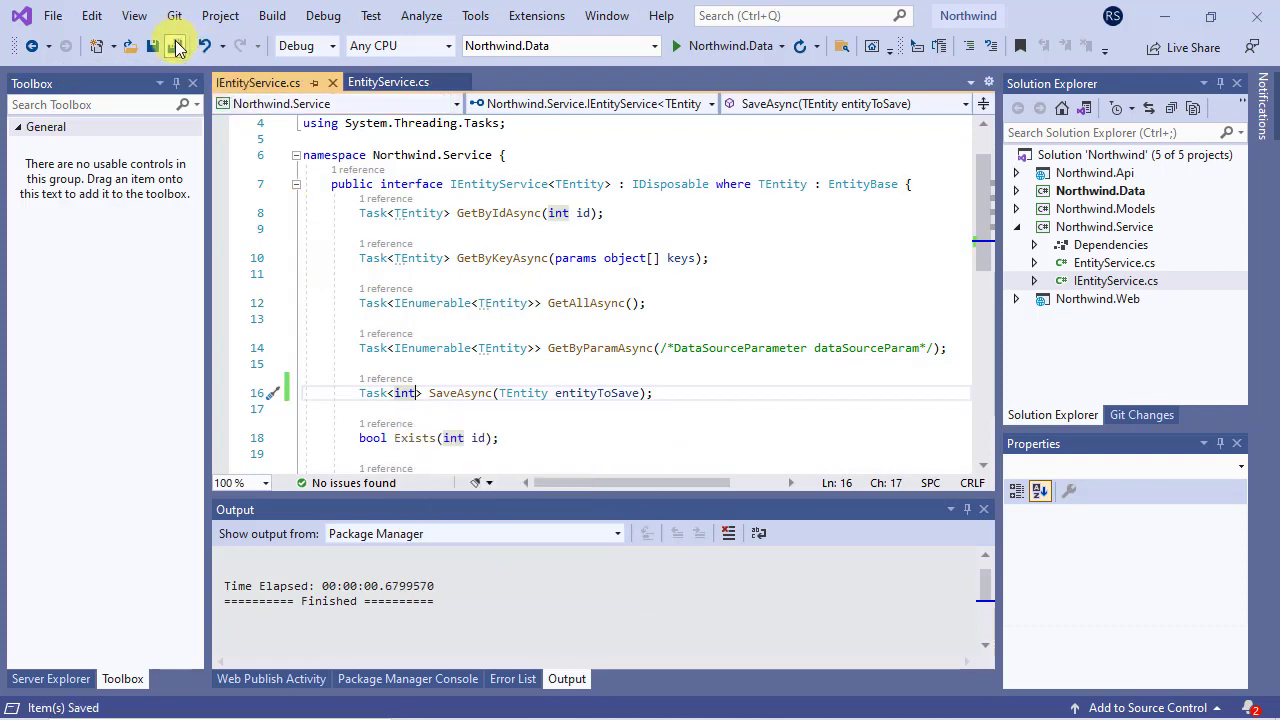
pyautogui.rightClick(1104, 226)
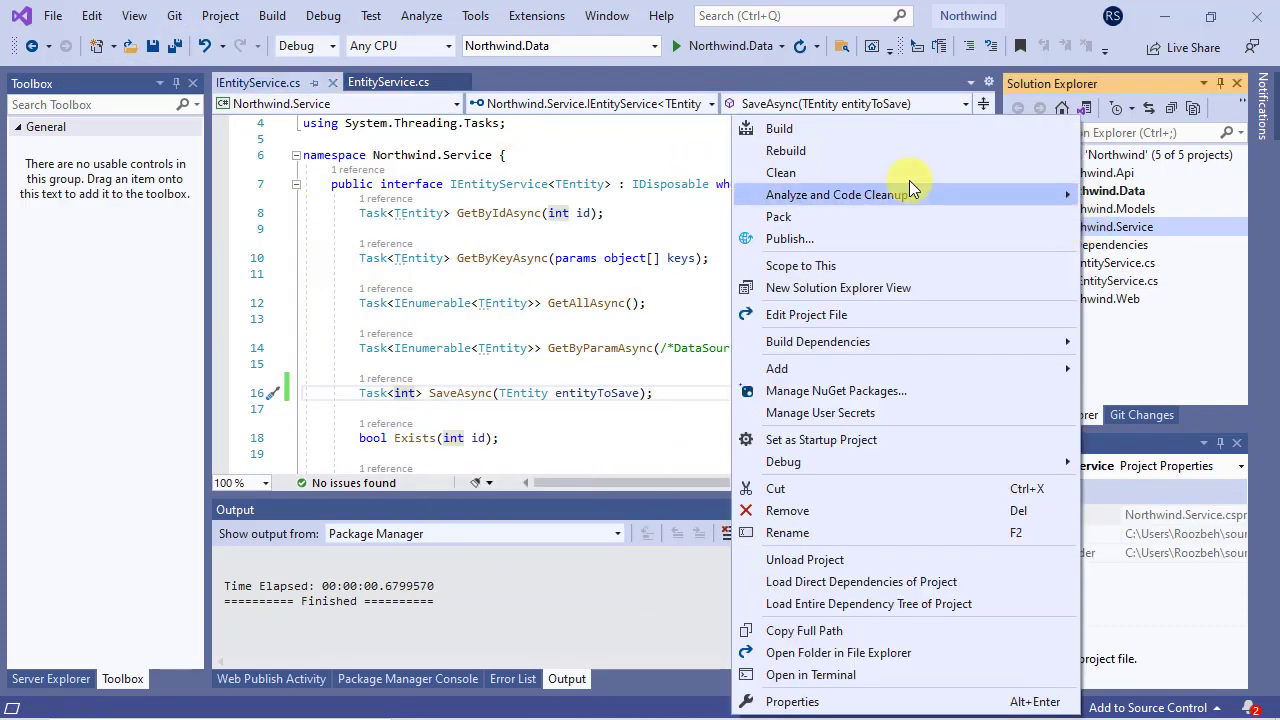
pyautogui.click(779, 128)
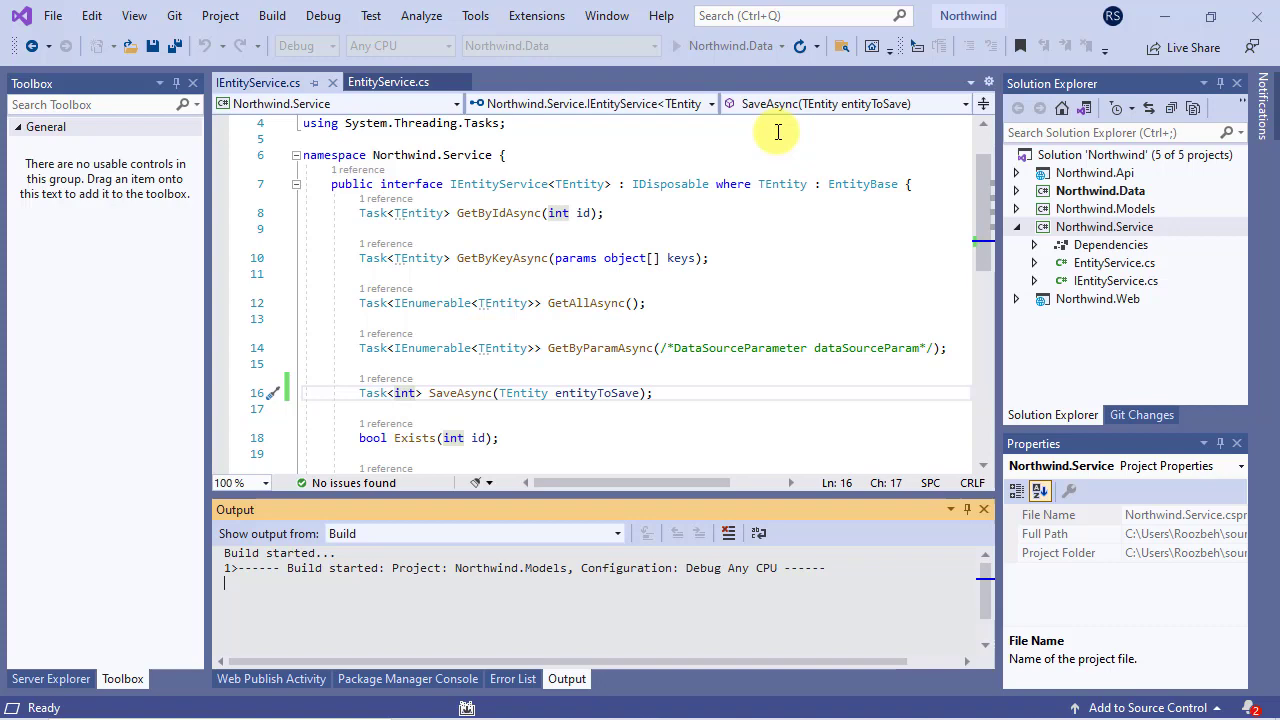